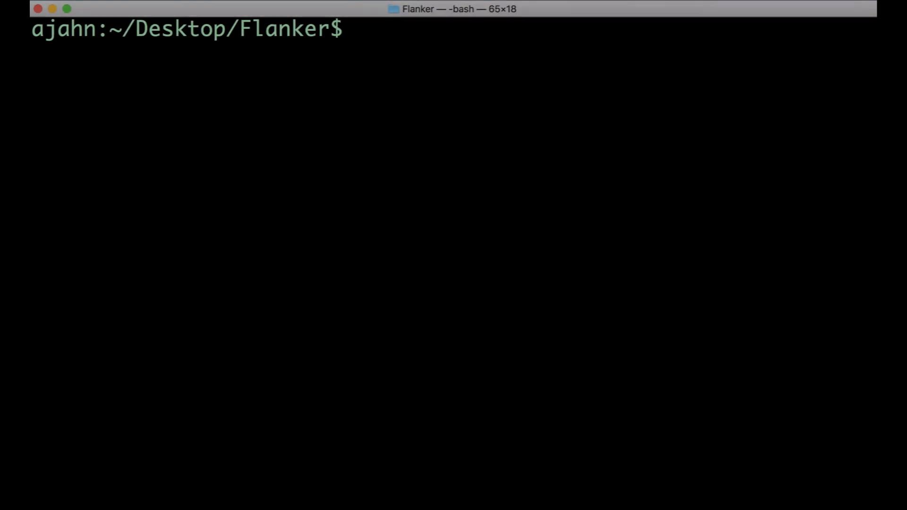
- List the Flanker stats folder to show the tstat and zstat .nii.gz files
text(ls Fl)
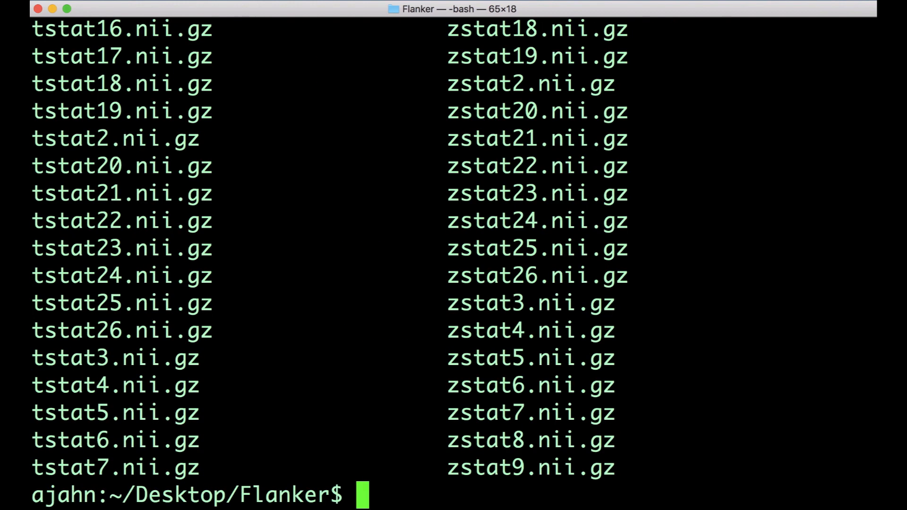
mouse_move(331, 172)
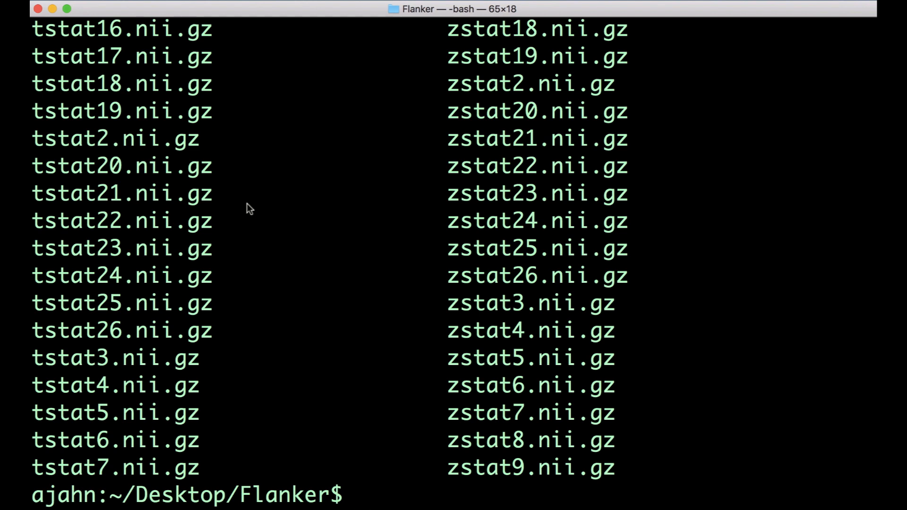
- Launch Feat_gui as a Higher-level analysis taking 3D cope images from FEAT directories
text(Feat)
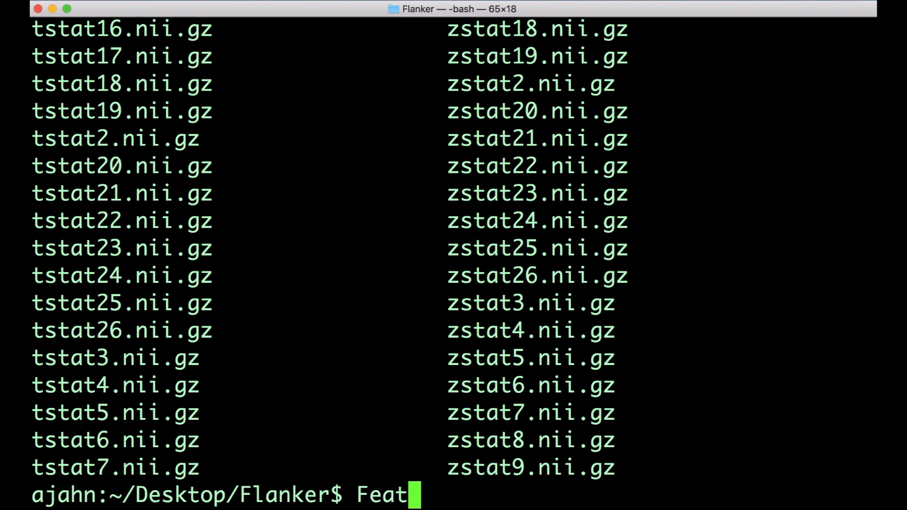
text(_gui)
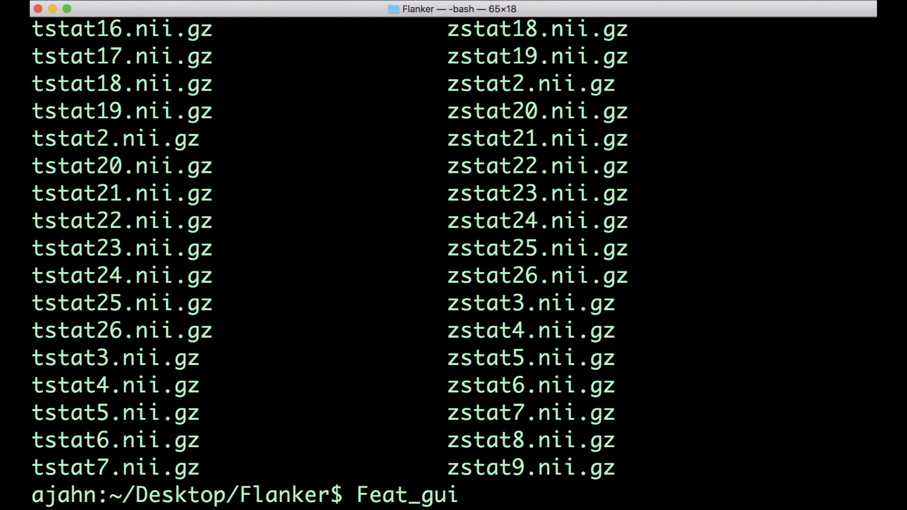
key(Return)
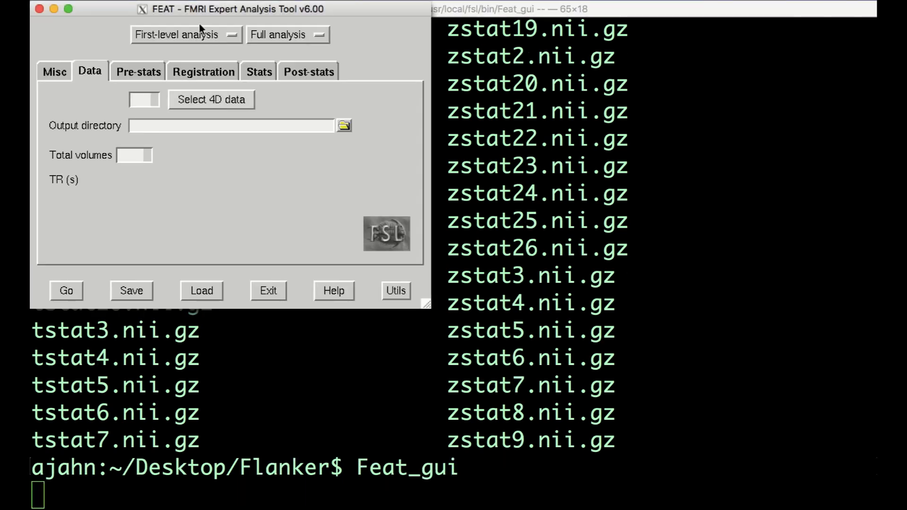
click(183, 34)
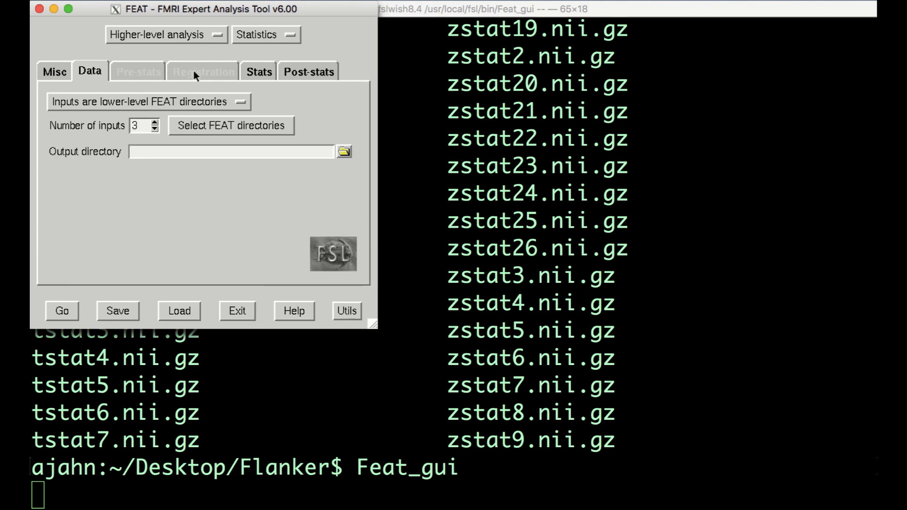
click(148, 102)
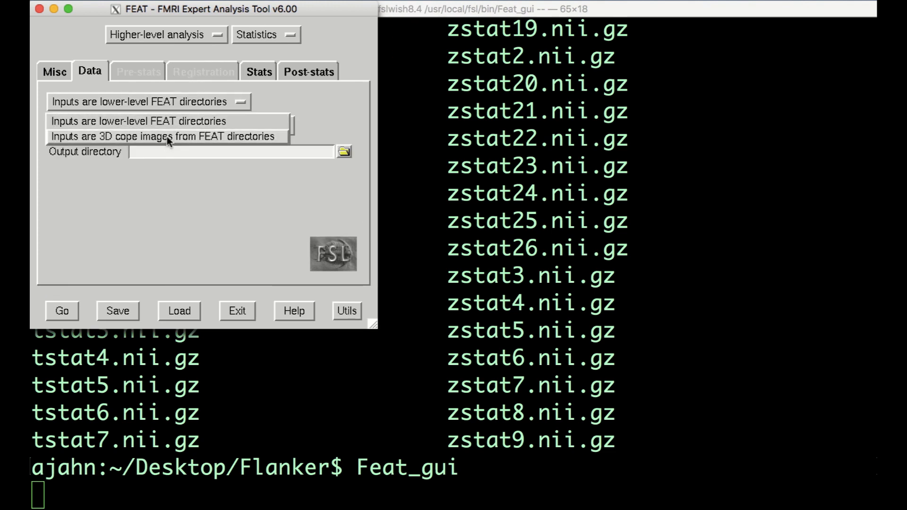
click(165, 136)
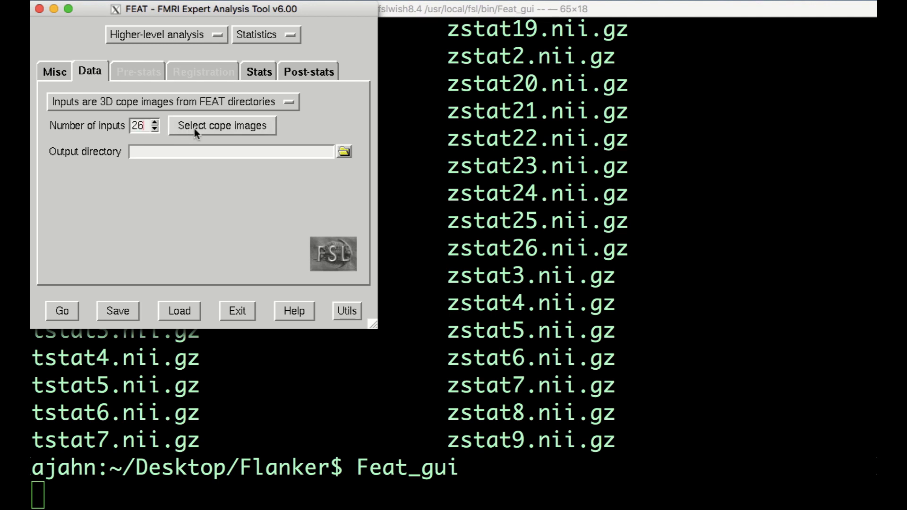
- Open the Select input data window of cope slots, then return to the Terminal
click(222, 126)
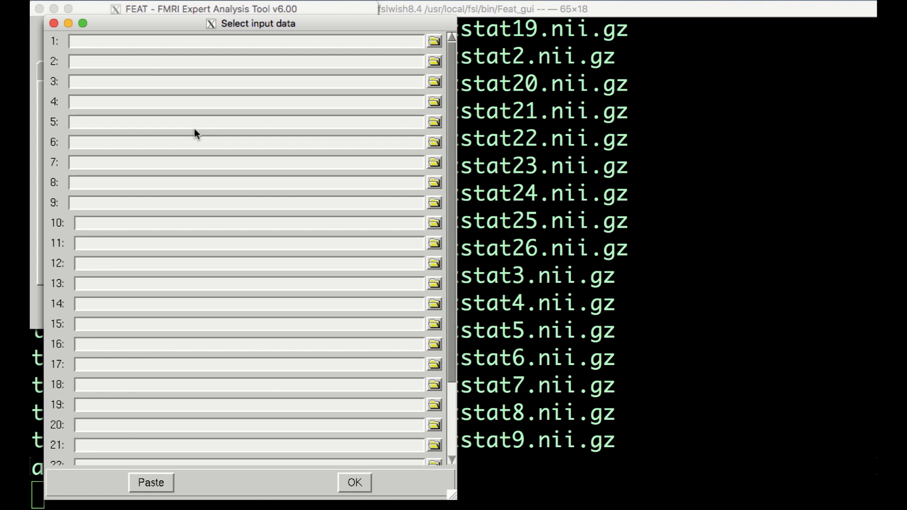
click(150, 482)
text(cd)
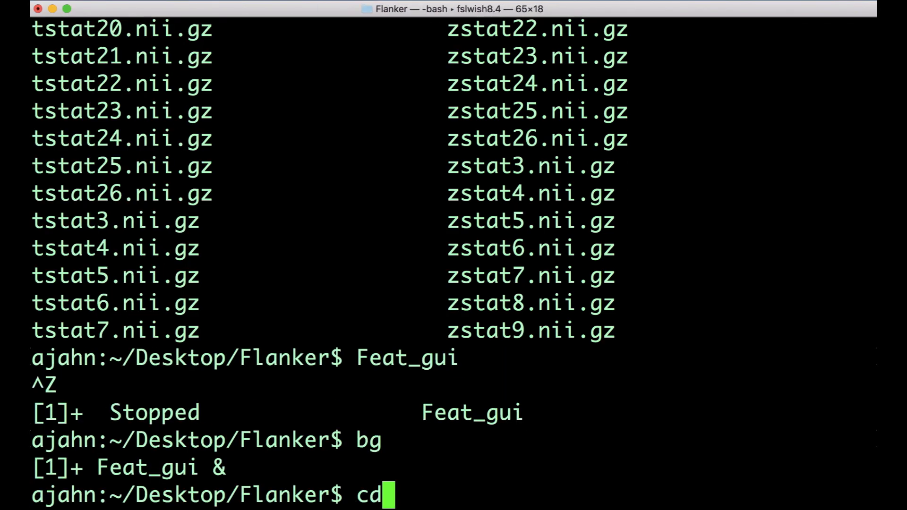
- Copy full paths of cope images in Flanker_2ndLevel.gfeat/cope3.feat/stats via ls $PWD/cope* | pbcopy
text(Flanker_2ndLevel.gfeat/)
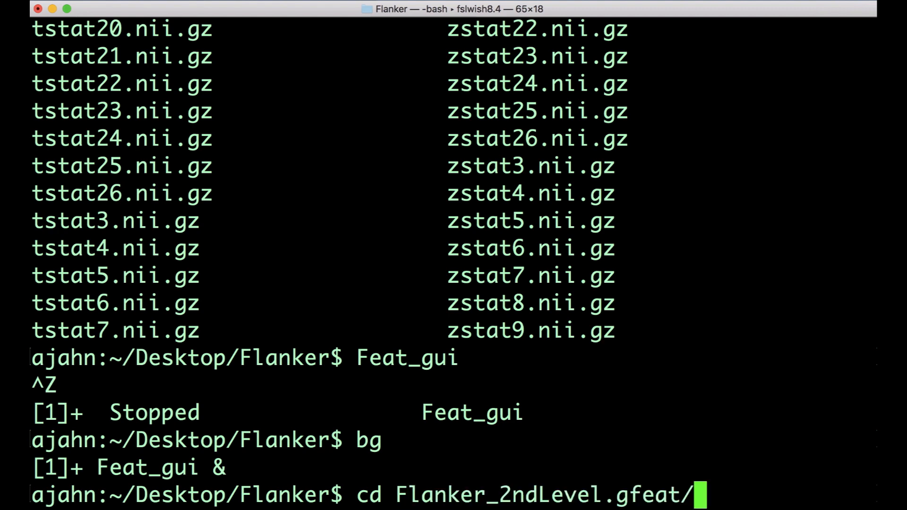
text(cope3.feat/stats)
text(ls $PW)
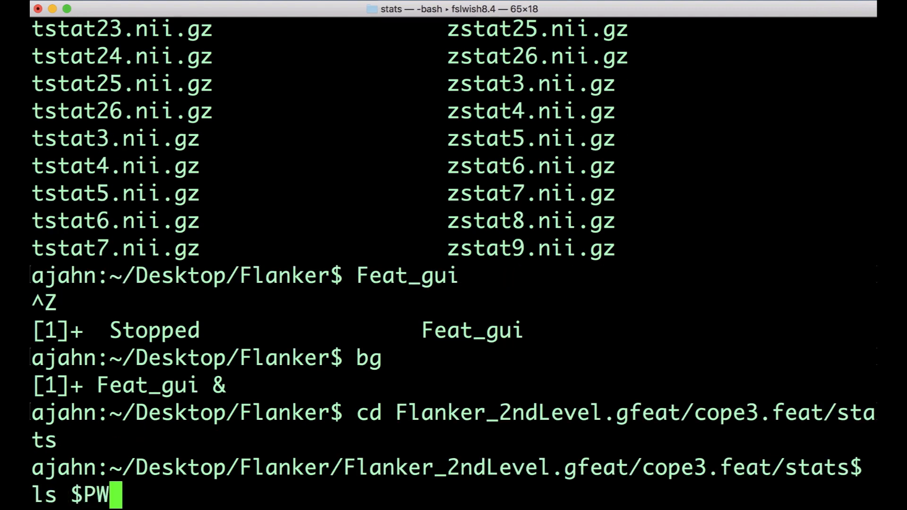
text(D/cope* |)
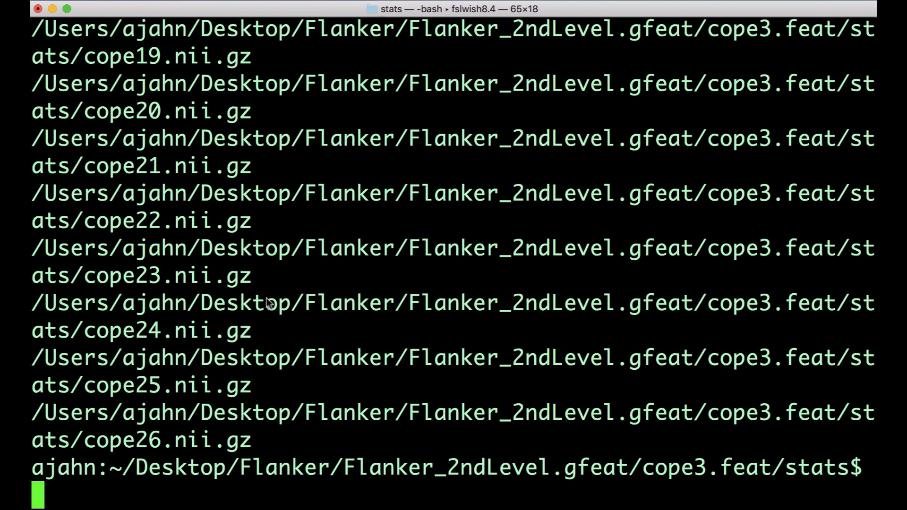
drag(185, 248, 252, 441)
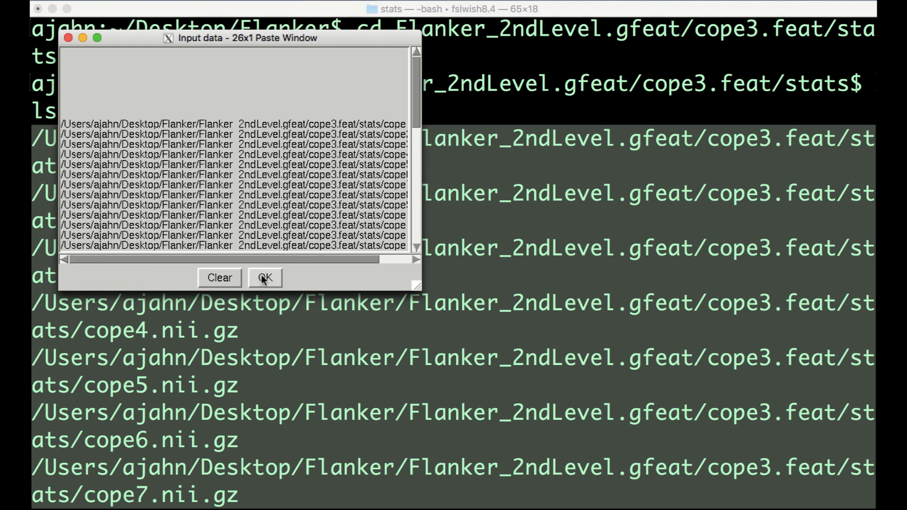
- Accept the 26 pasted cope3 paths and start typing output directory 'Flanker_Level3_inc-co'
click(265, 278)
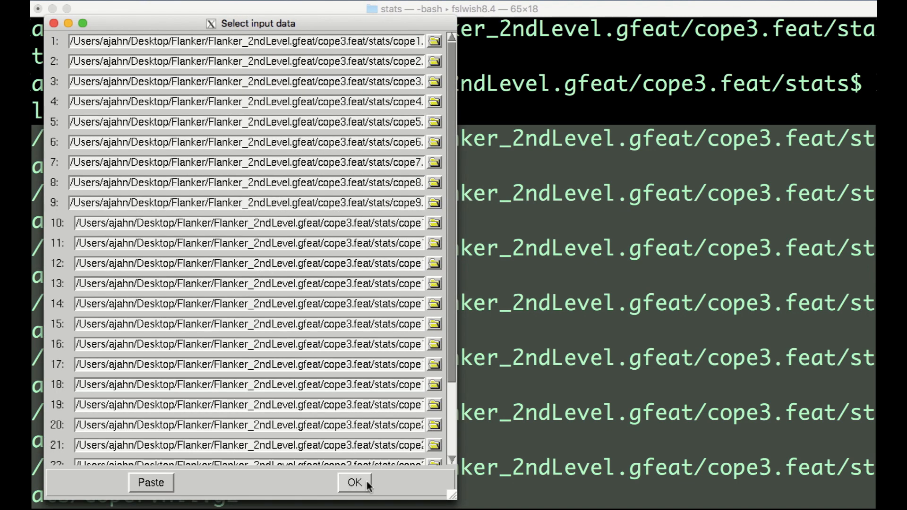
click(353, 482)
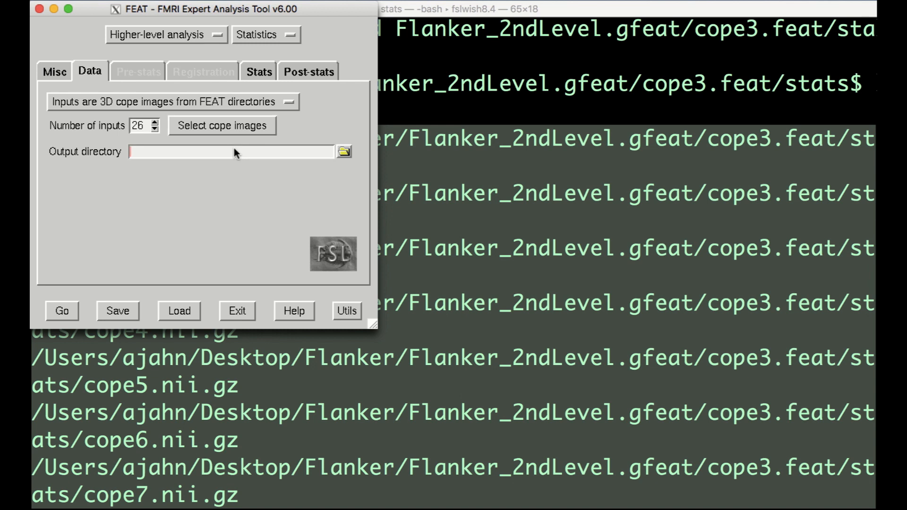
text(Flanker_Level3_inc-)
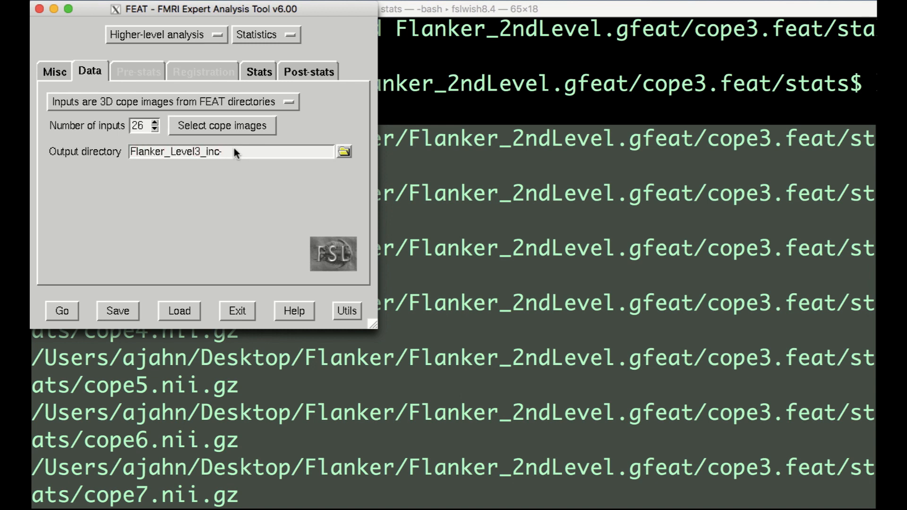
text(co)
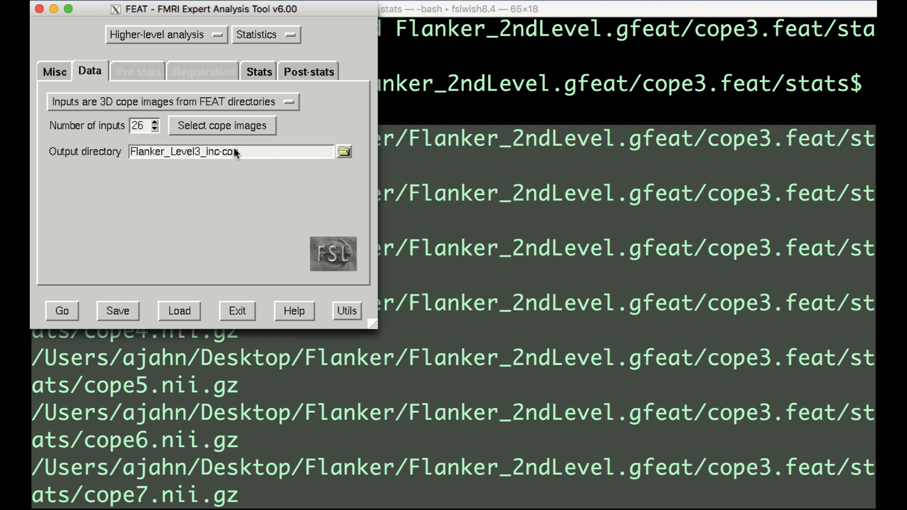
- Open the Stats tab and keep 'Mixed effects: FLAME 1' as the modelling method
click(255, 71)
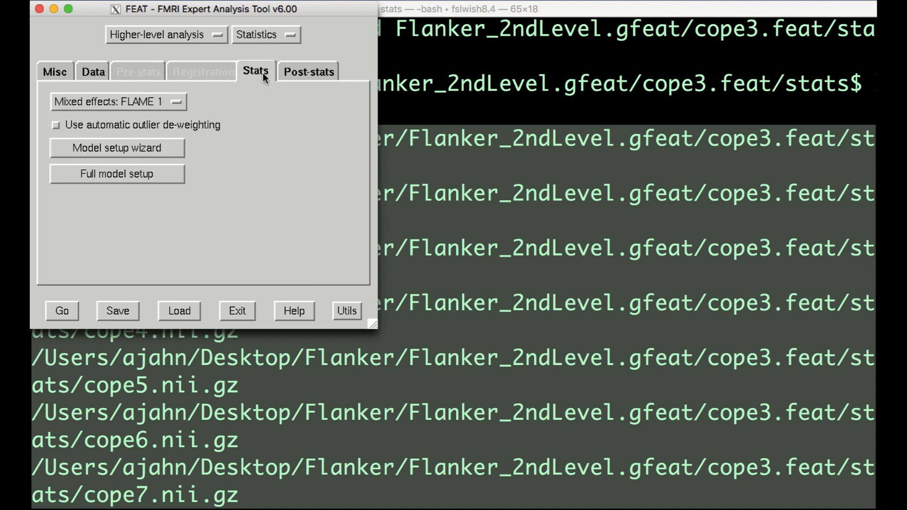
mouse_move(260, 84)
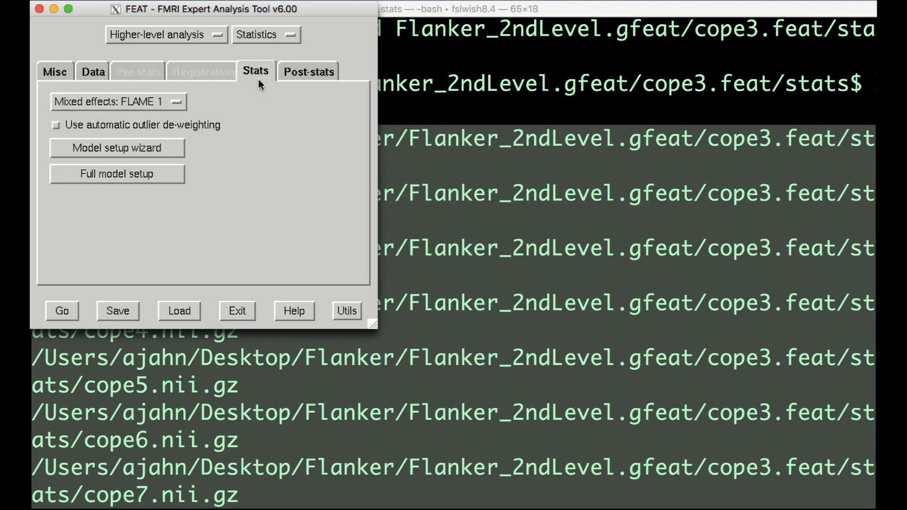
mouse_move(218, 97)
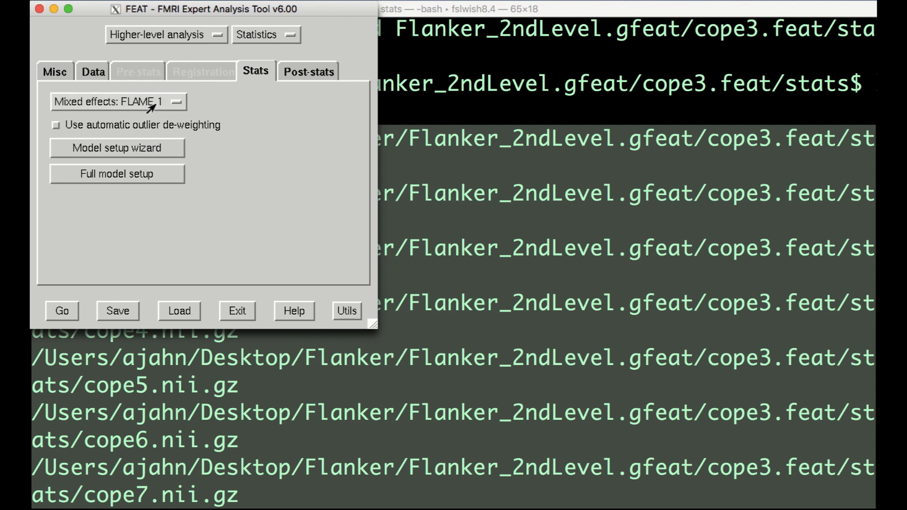
click(118, 103)
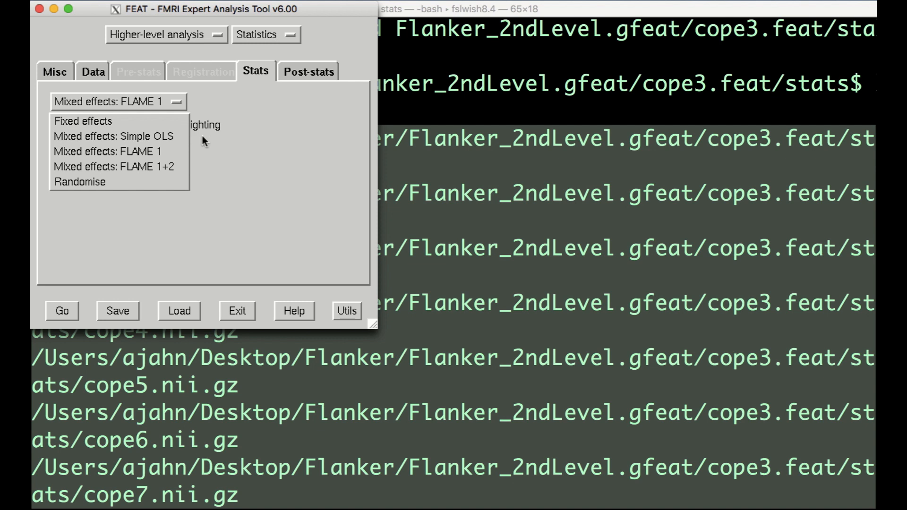
click(107, 151)
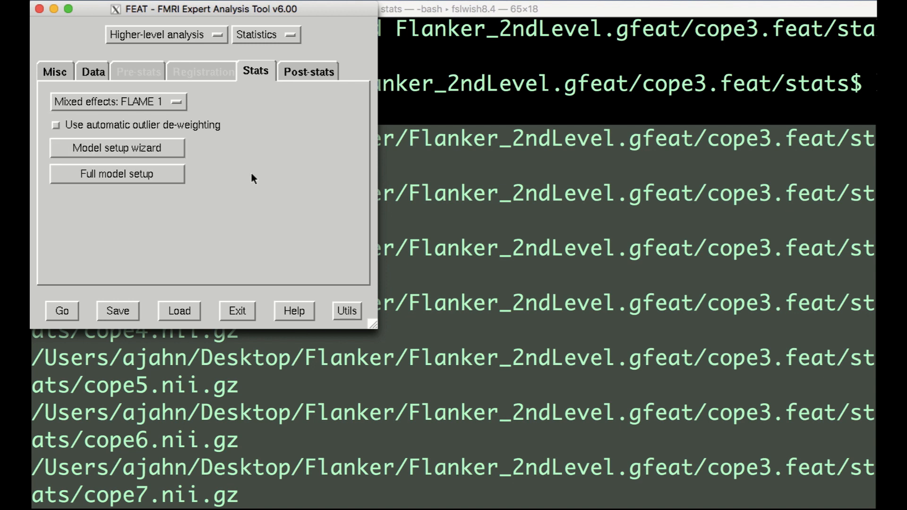
mouse_move(245, 181)
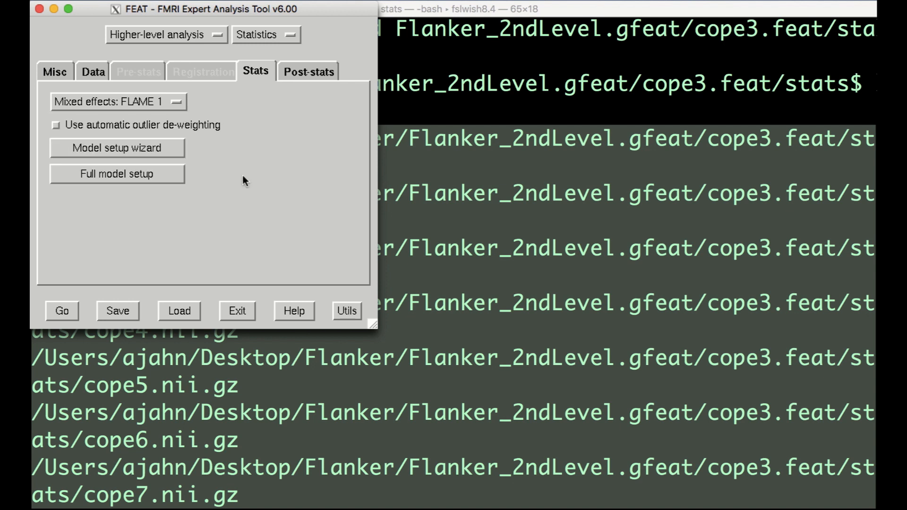
- Run the model setup wizard with a single group average design
click(117, 148)
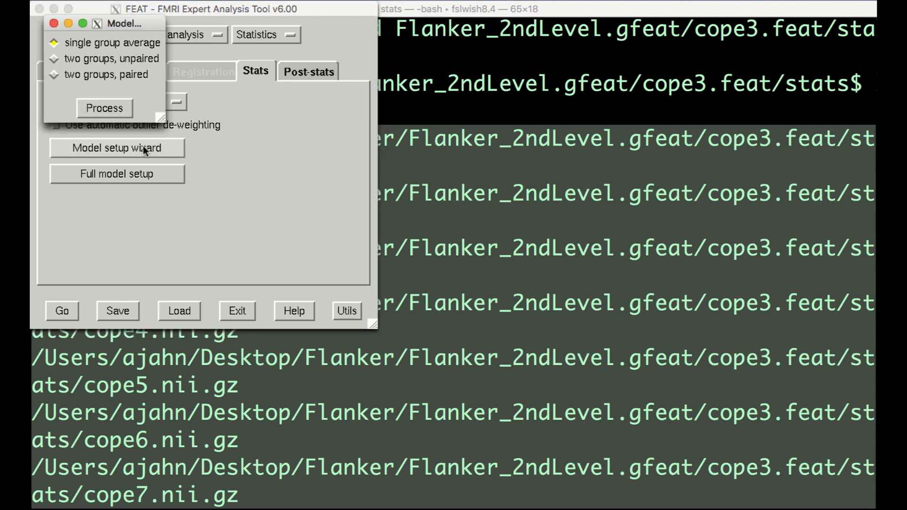
mouse_move(142, 149)
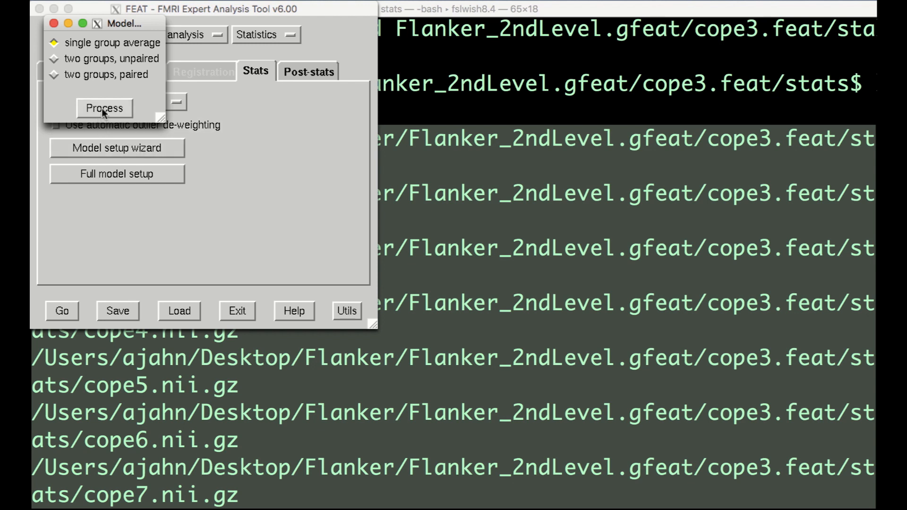
click(103, 108)
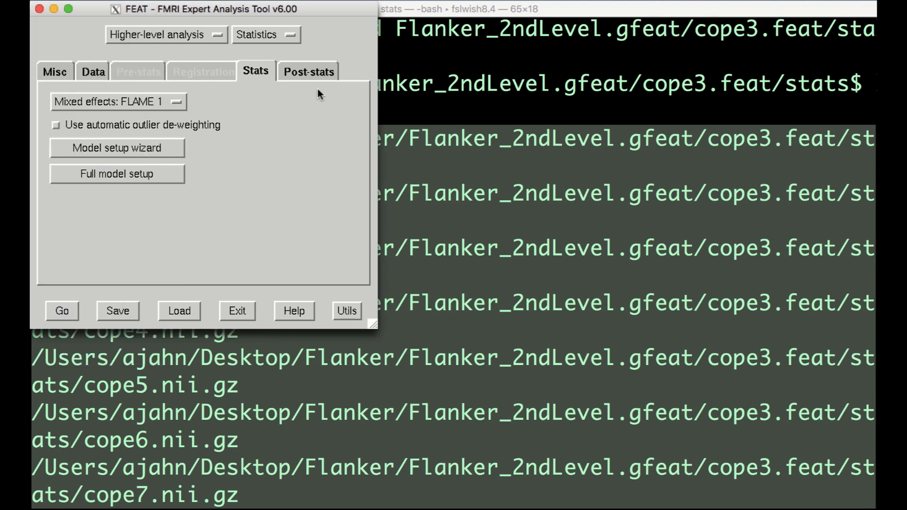
- Keep Cluster thresholding (Z 3.1, P 0.05) in the Post-stats tab
click(309, 72)
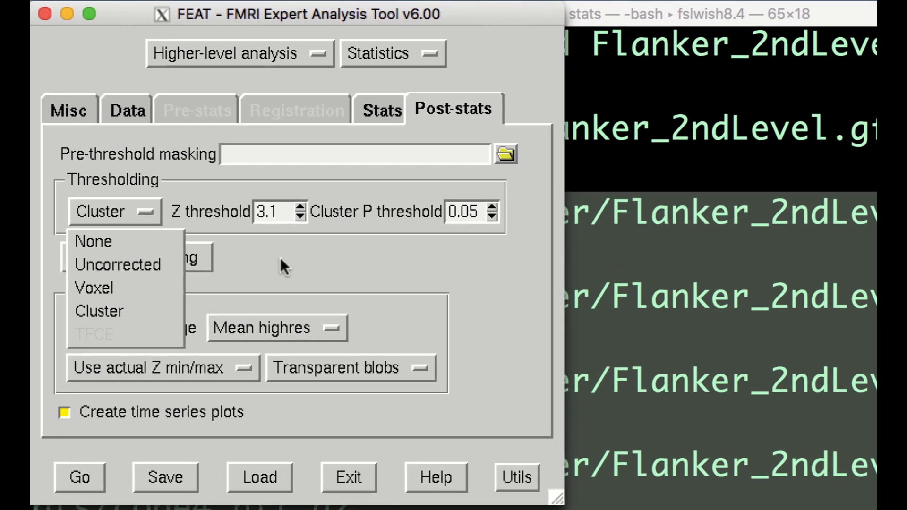
mouse_move(117, 265)
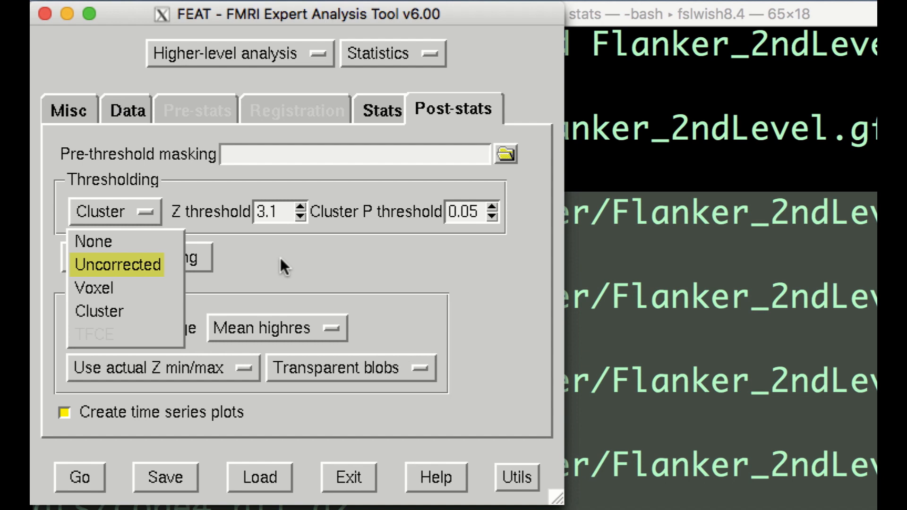
click(272, 212)
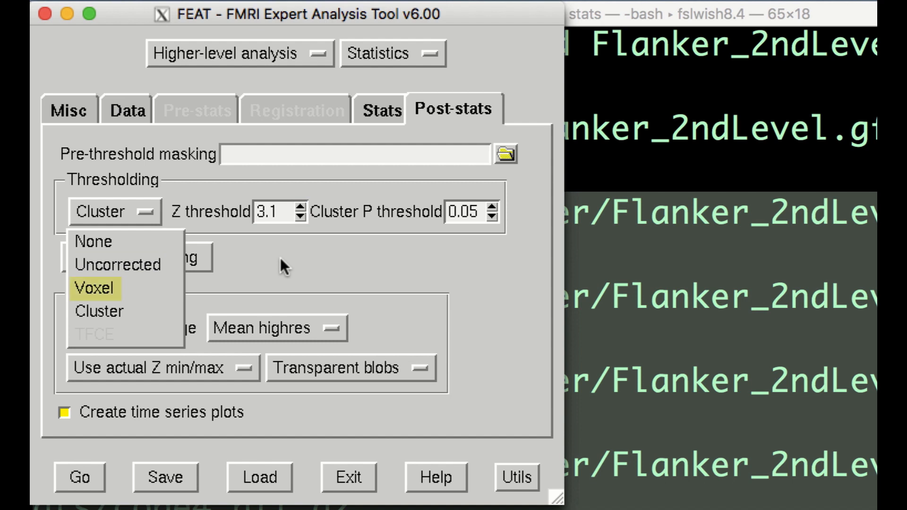
mouse_move(99, 311)
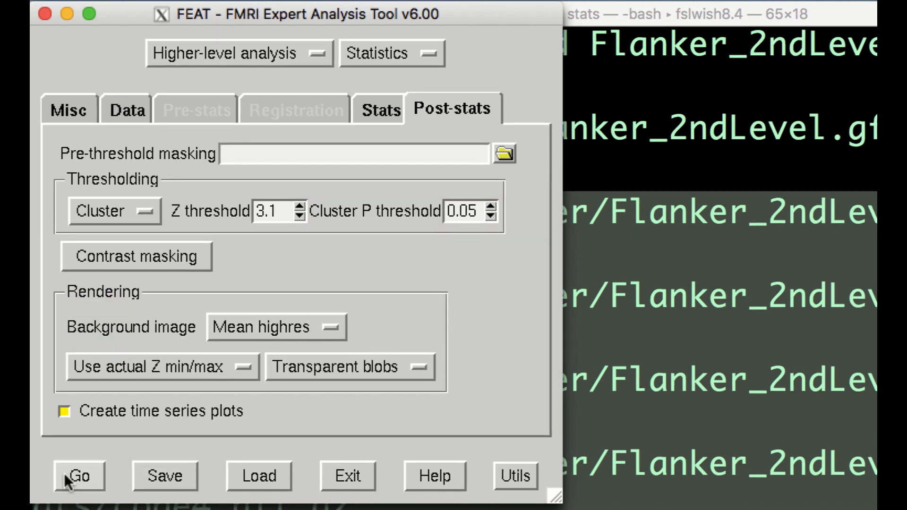
- Run the group analysis and view the report's higher-level results for contrast 1
click(80, 476)
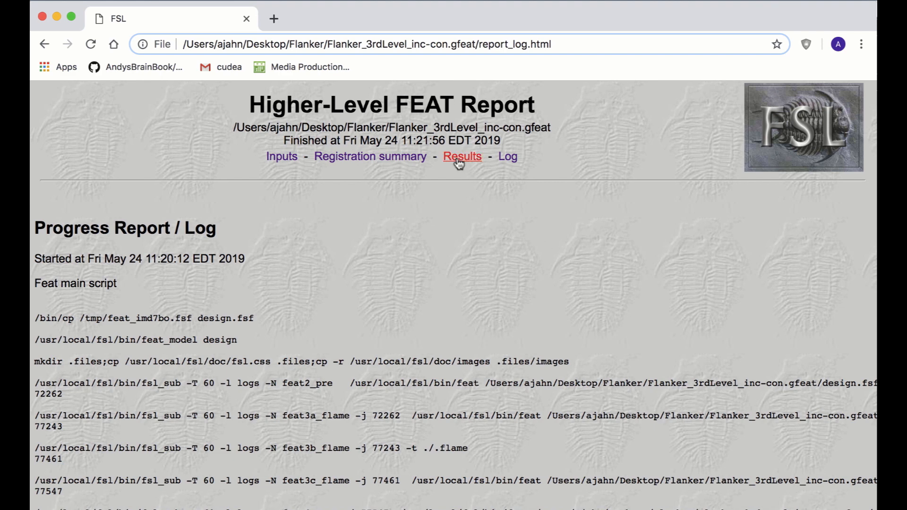
click(462, 157)
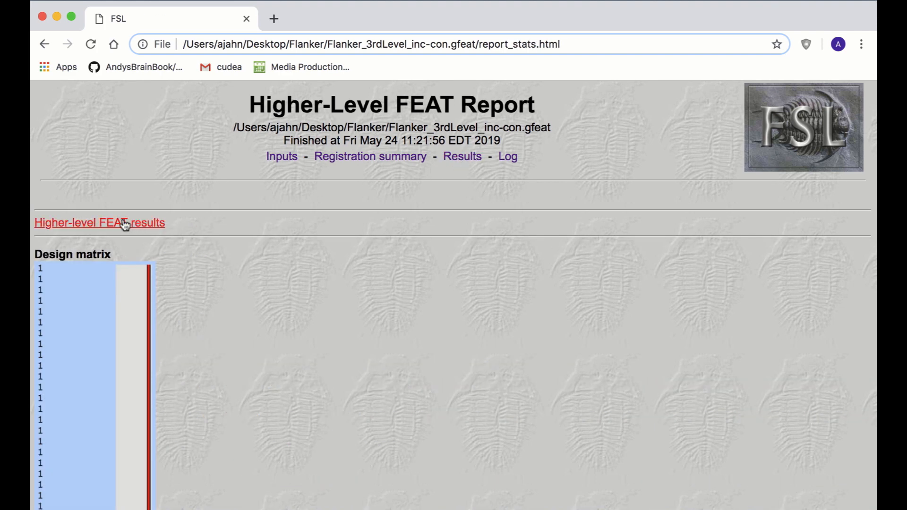
click(100, 223)
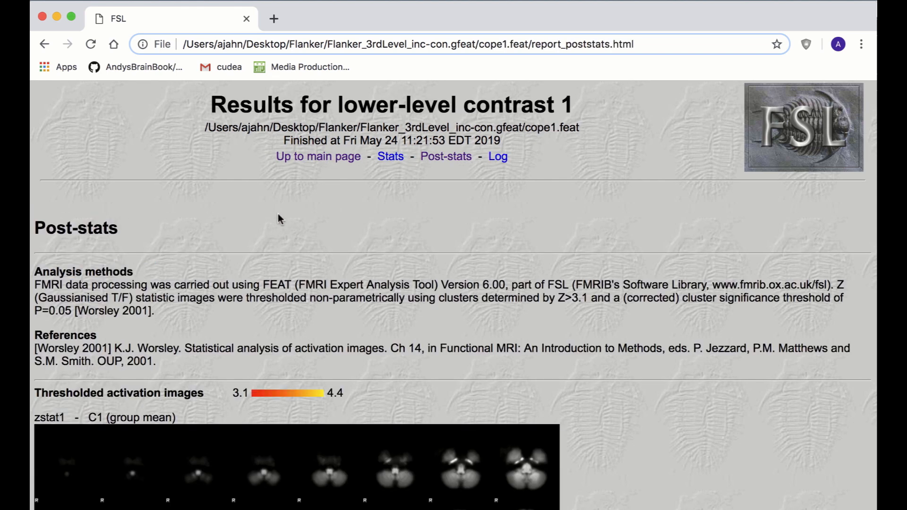
mouse_move(332, 265)
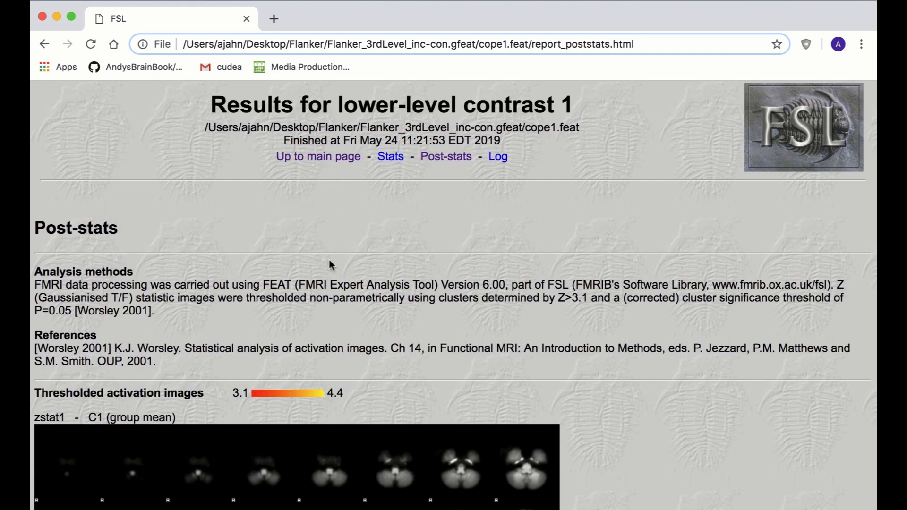
scroll(down, 3)
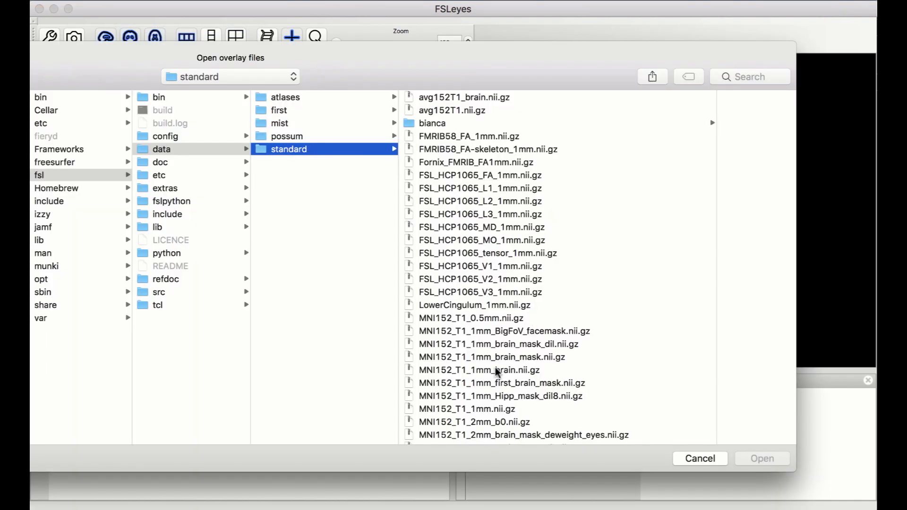
- Add the MNI152_T1_1mm_brain template, then browse to the group-level results folder
click(479, 370)
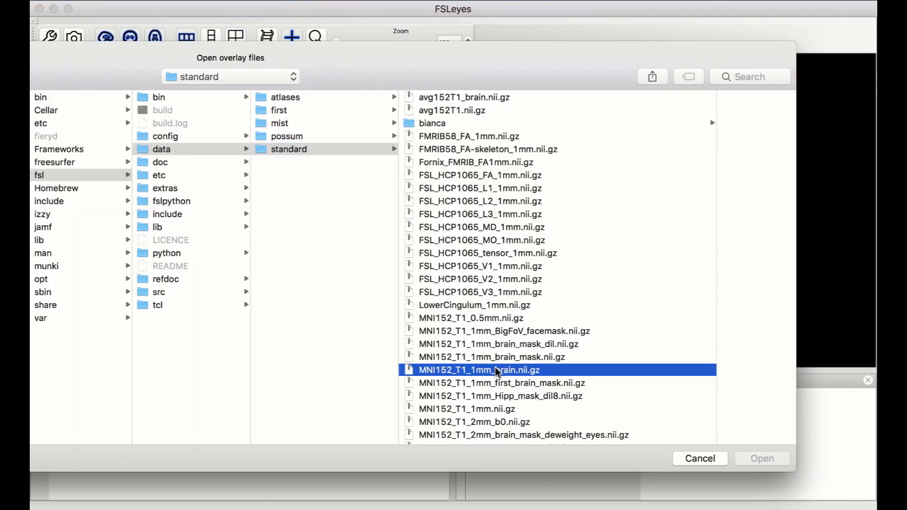
click(761, 458)
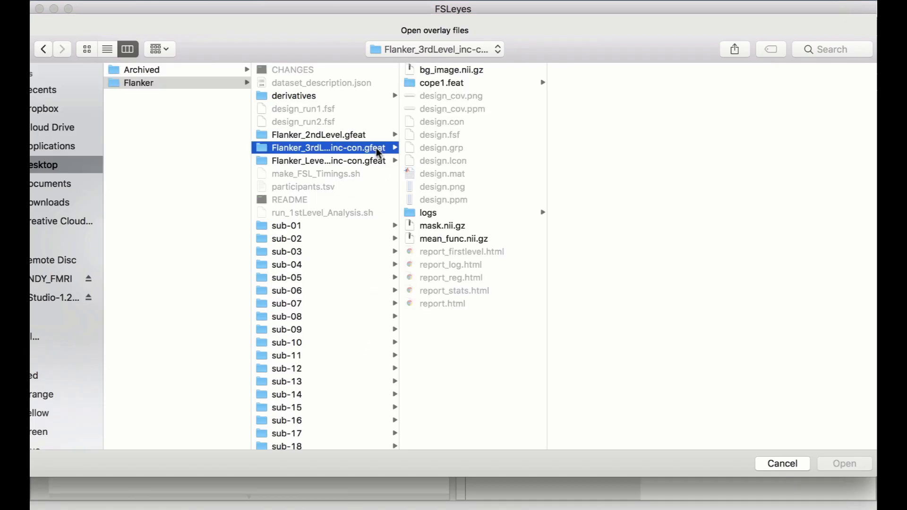
click(440, 82)
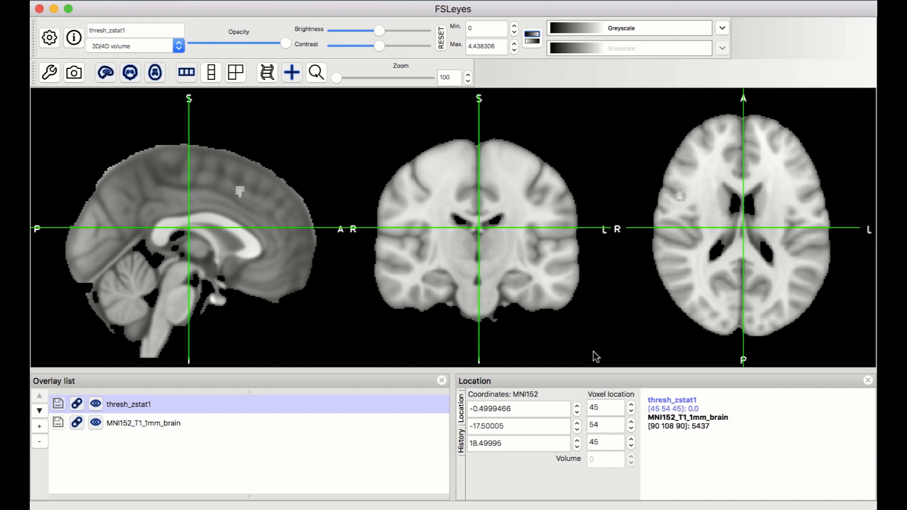
mouse_move(602, 294)
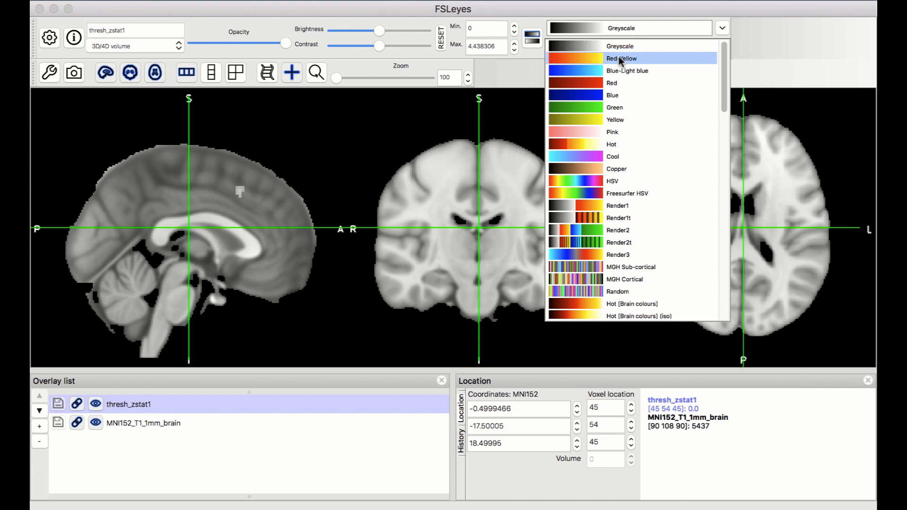
- Show thresh_zstat1 in Red-Yellow with linear interpolation and hide the crosshair lines
click(621, 58)
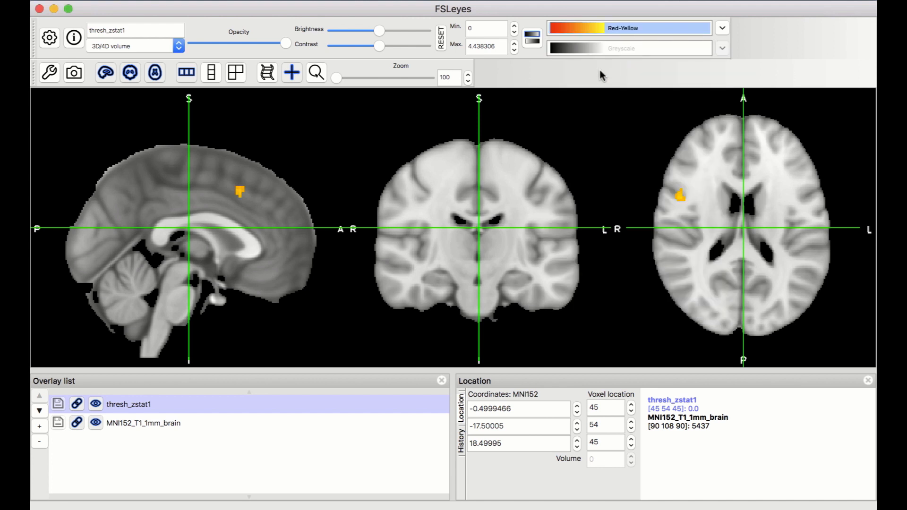
click(49, 37)
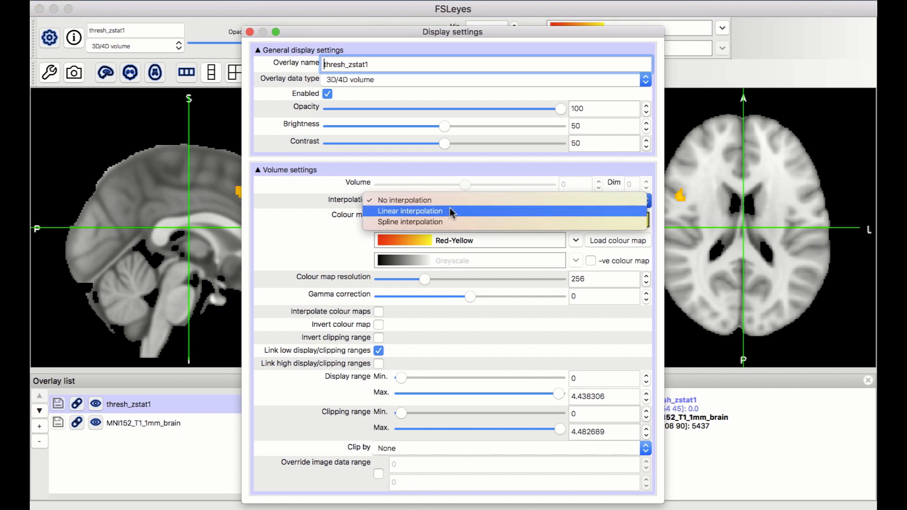
click(409, 210)
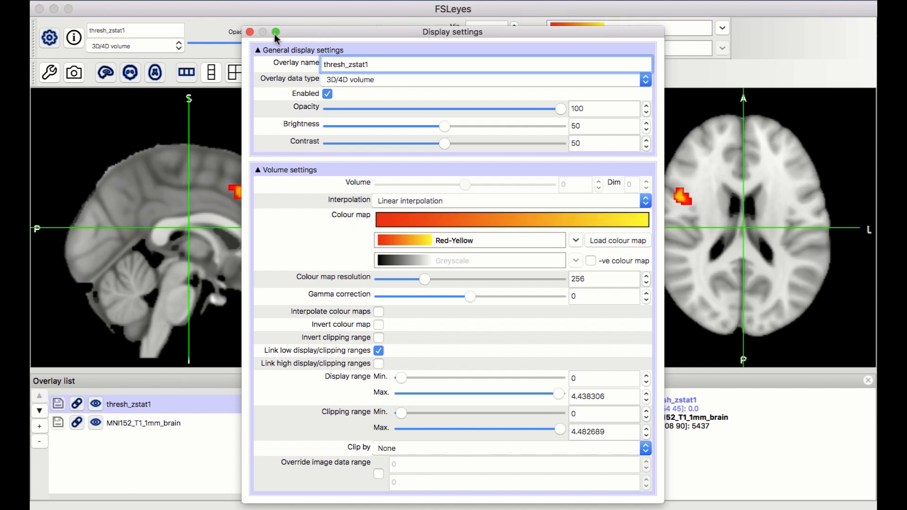
click(275, 31)
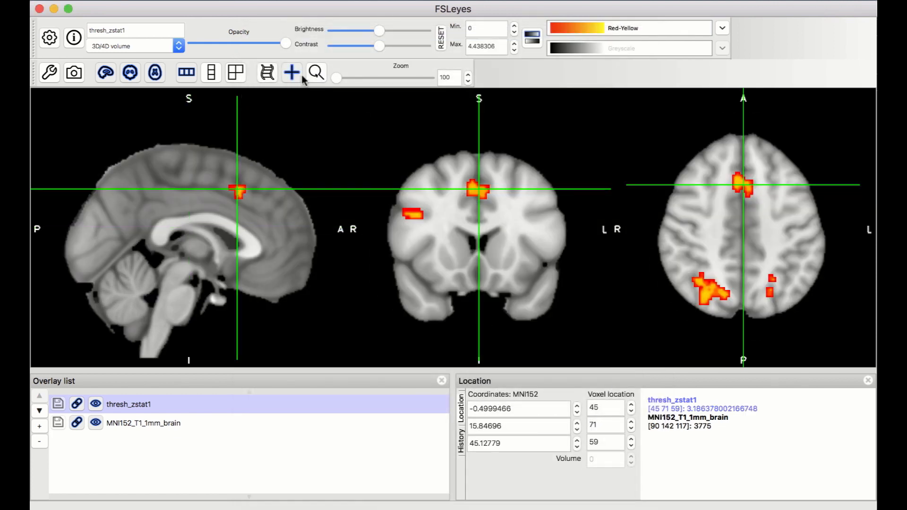
click(291, 72)
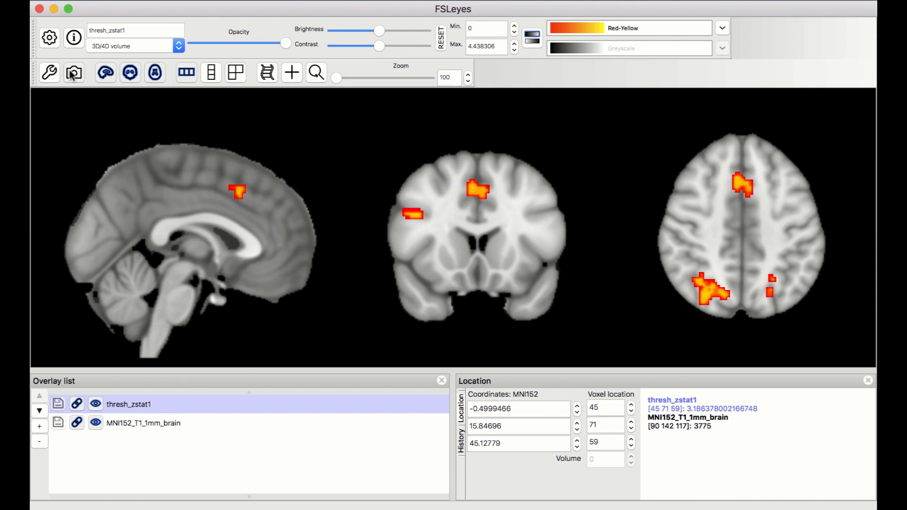
- Save the crosshair-free view as screenshot 'GroupResults_Incongruent-Congruent' on the Desktop
click(74, 73)
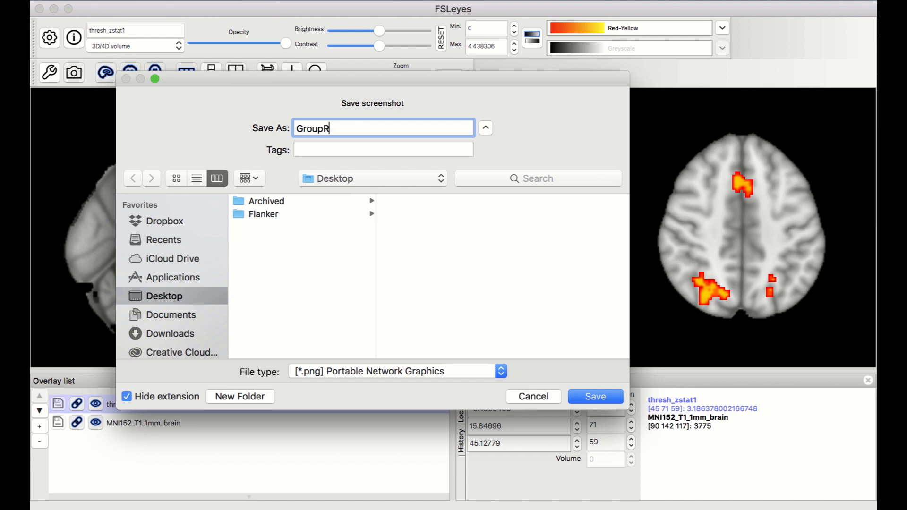
text(esults_Incongruent-Congruent)
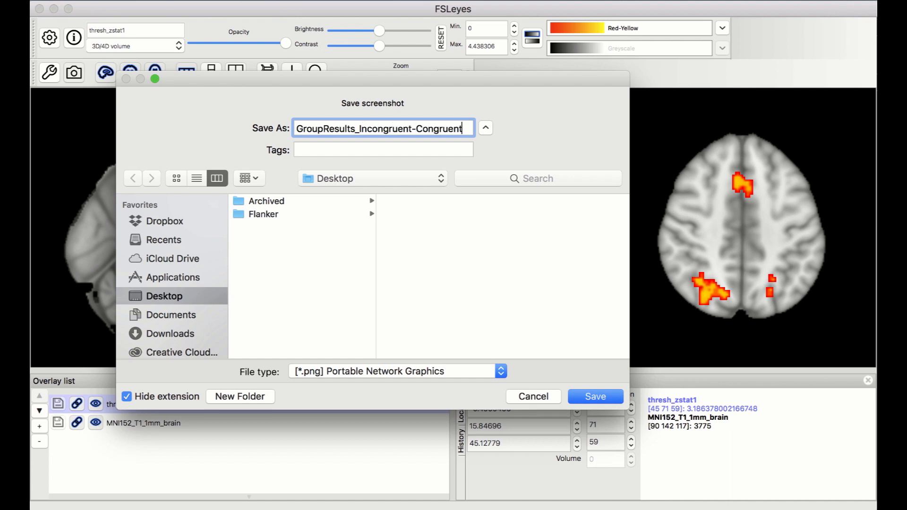
click(595, 396)
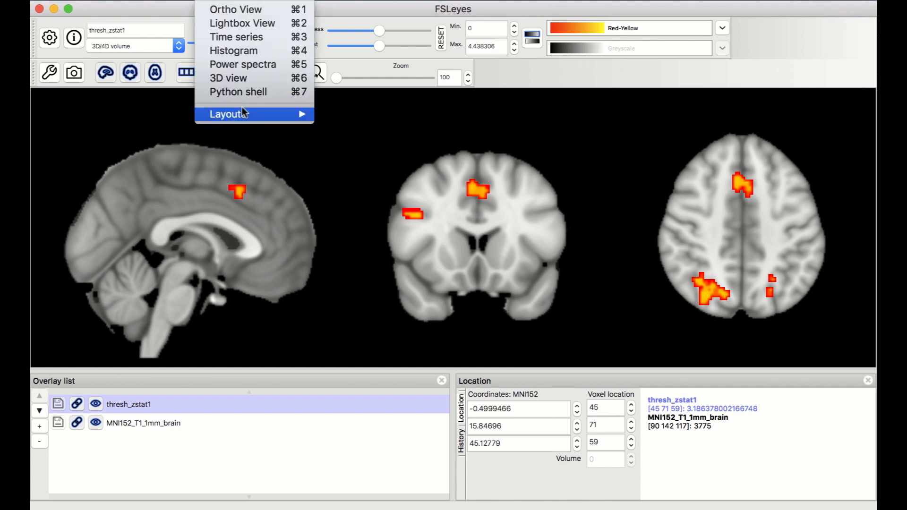
mouse_move(229, 114)
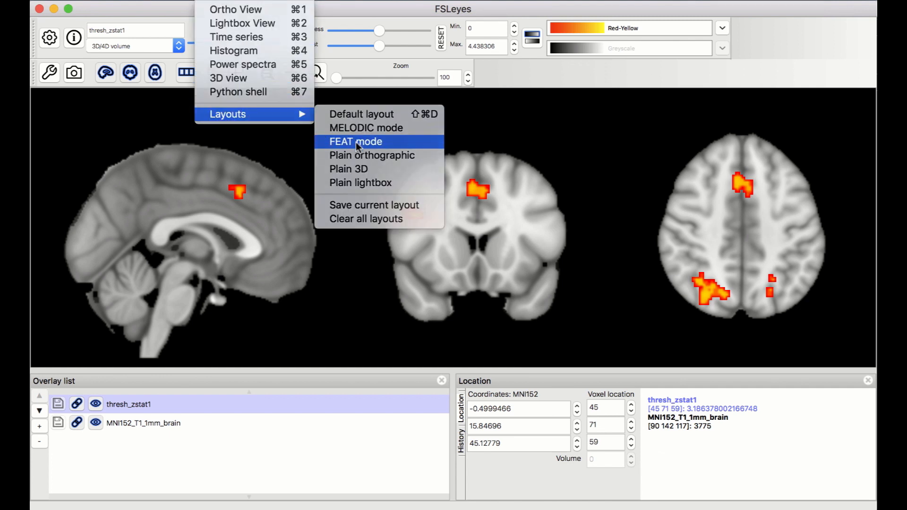
- Switch to the FEAT layout and jump to the peaks of clusters 7 and 5
click(355, 141)
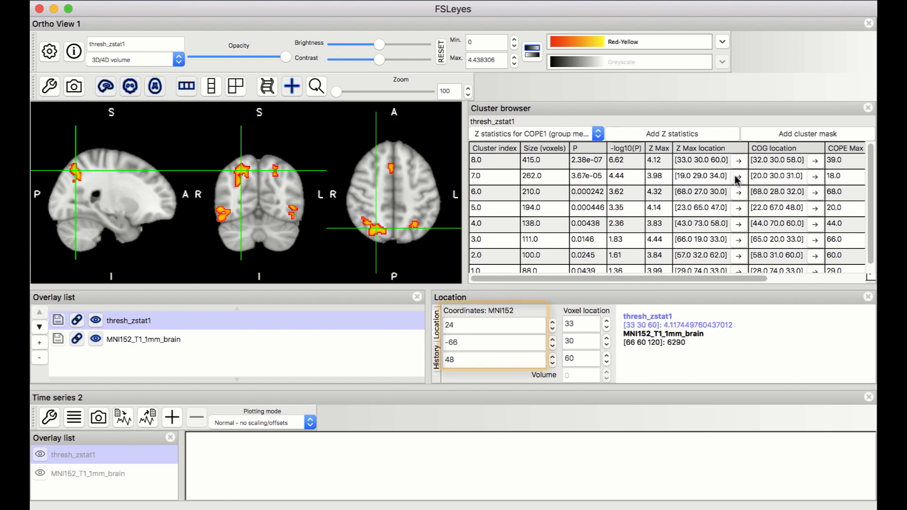
click(739, 175)
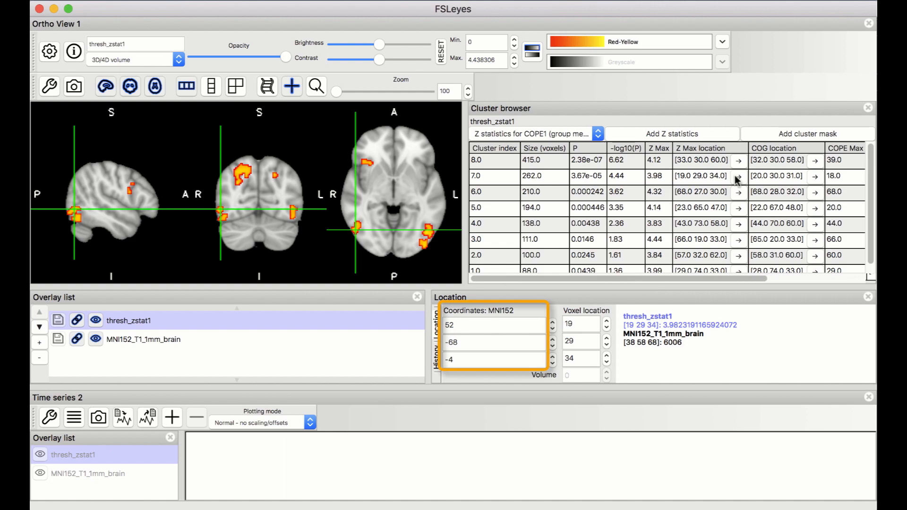
click(739, 207)
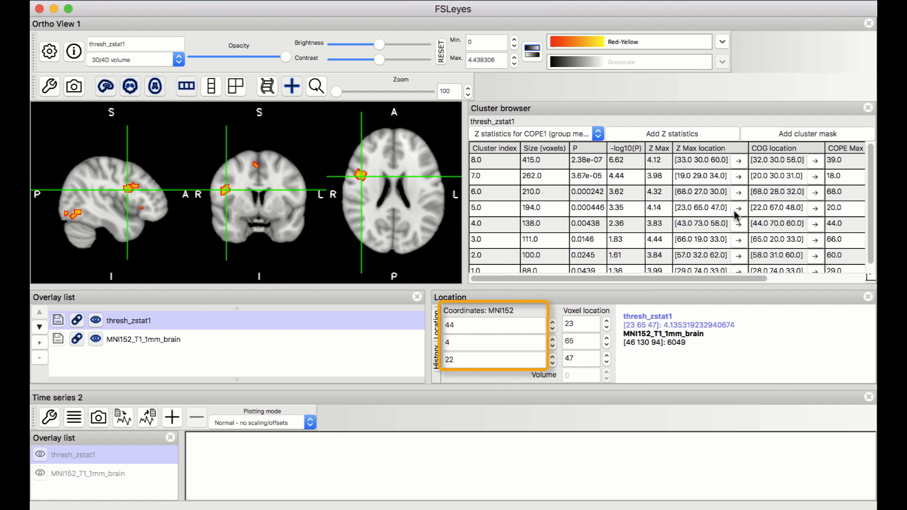